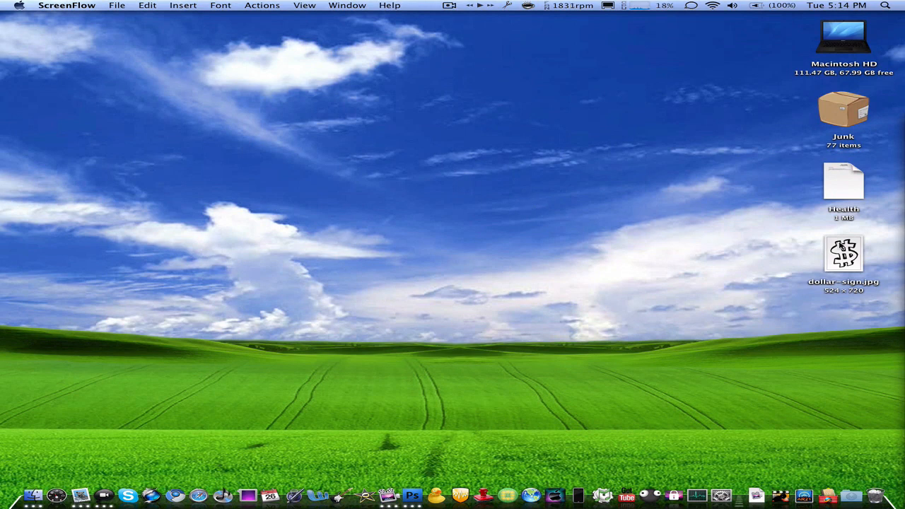
mouse_move(735, 222)
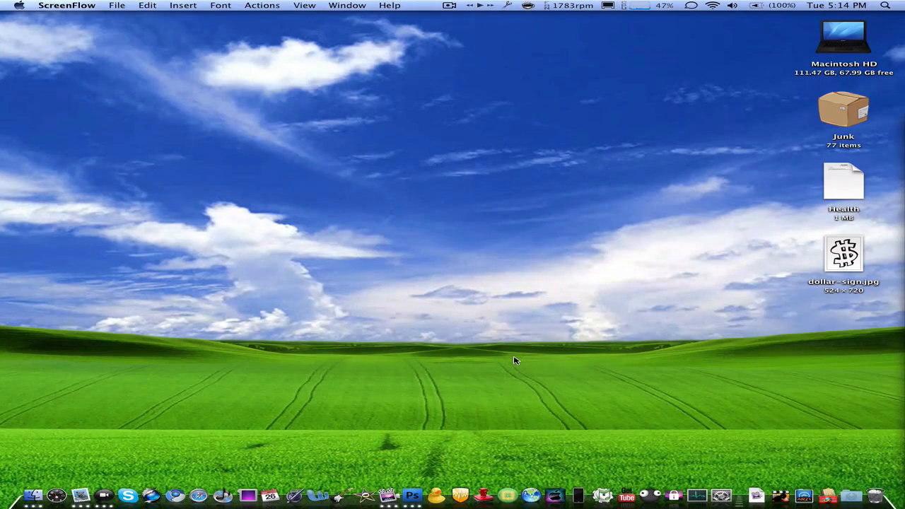
mouse_move(693, 271)
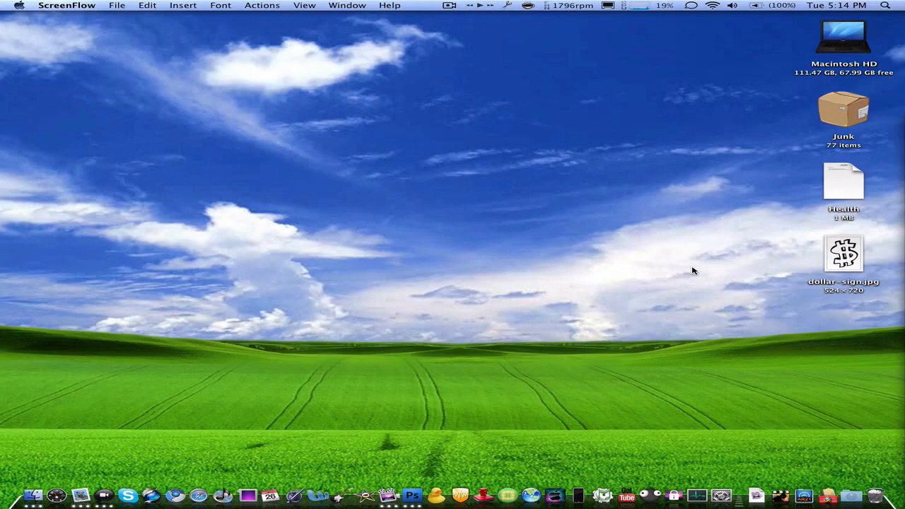
Preview dollar-sign.jpg in Finder, then drag it onto Photoshop's Dock icon to open it.
left_click(842, 255)
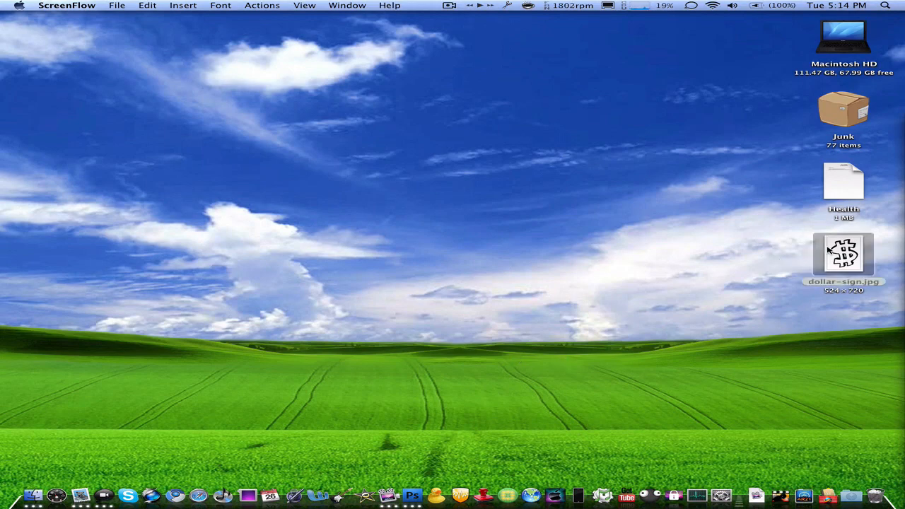
double_click(842, 255)
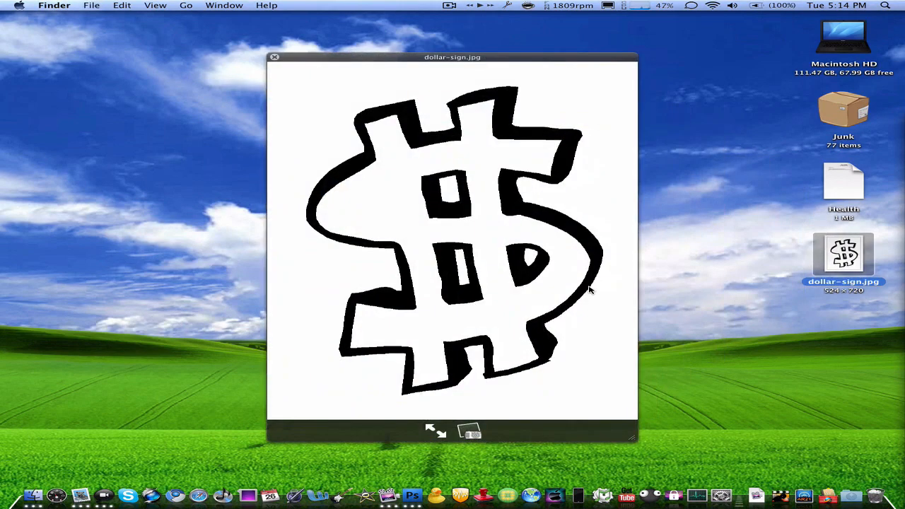
mouse_move(607, 398)
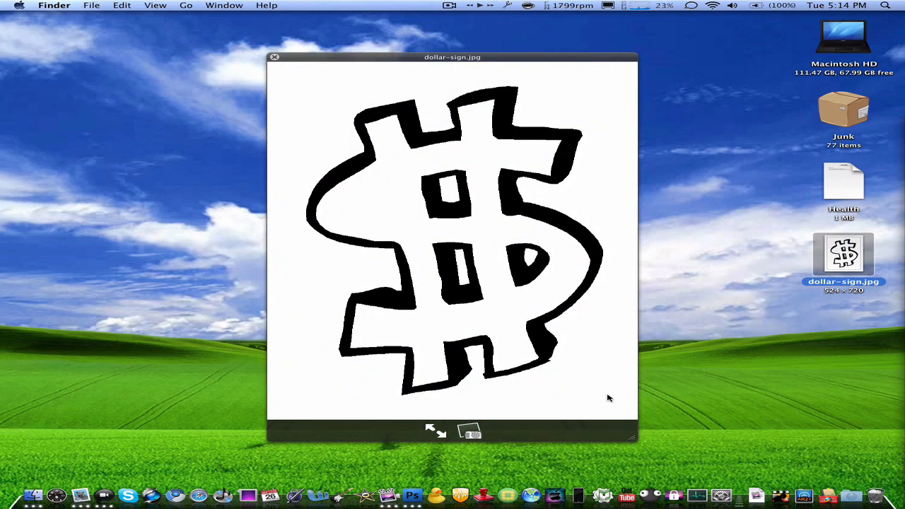
mouse_move(608, 127)
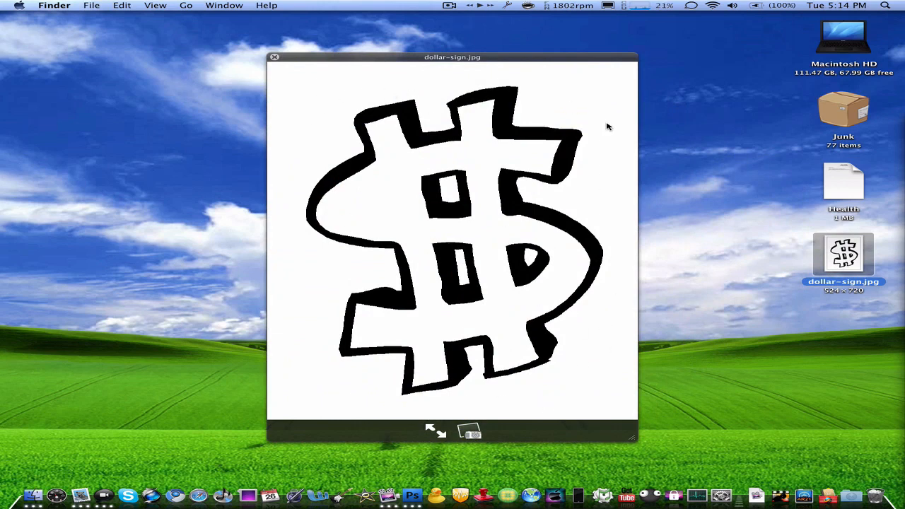
mouse_move(266, 4)
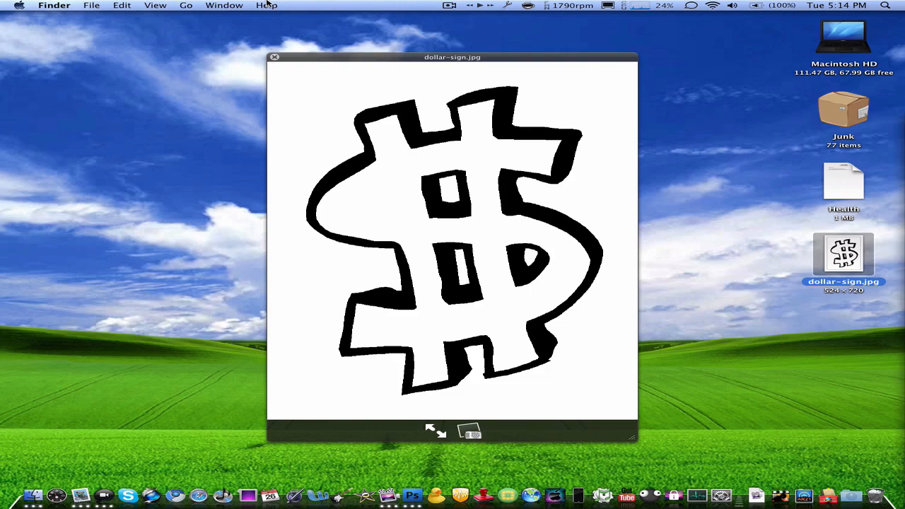
mouse_move(307, 144)
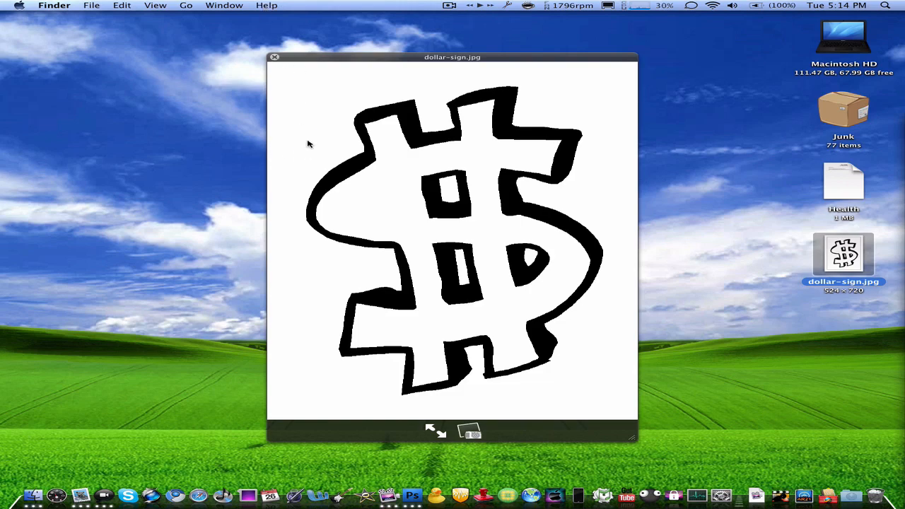
left_click(275, 57)
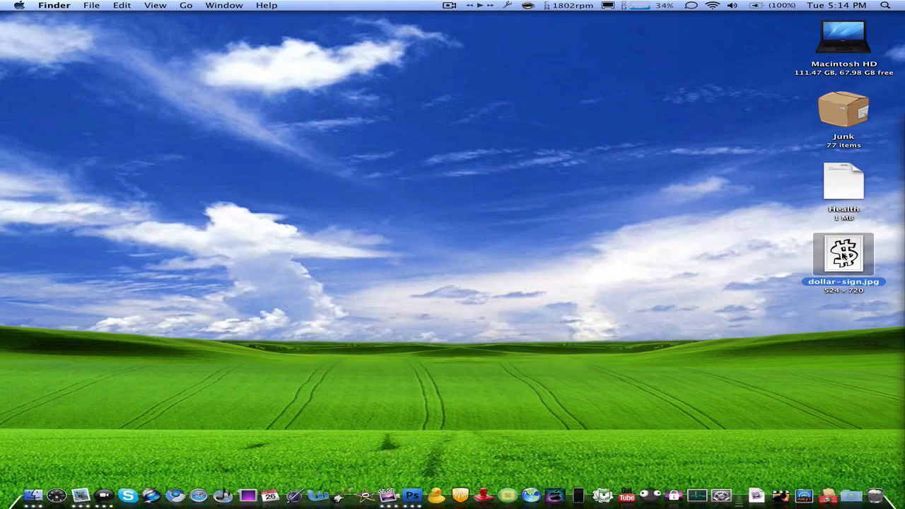
left_click_drag(843, 254, 467, 406)
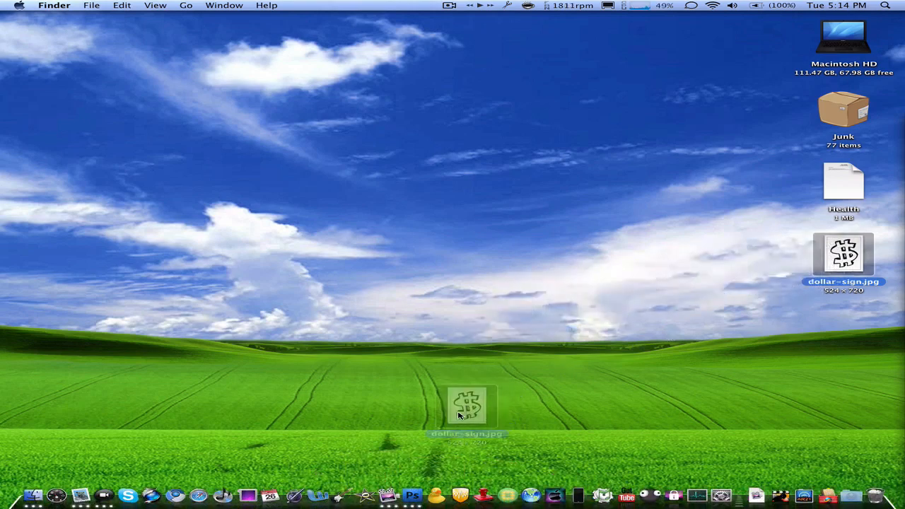
double_click(842, 255)
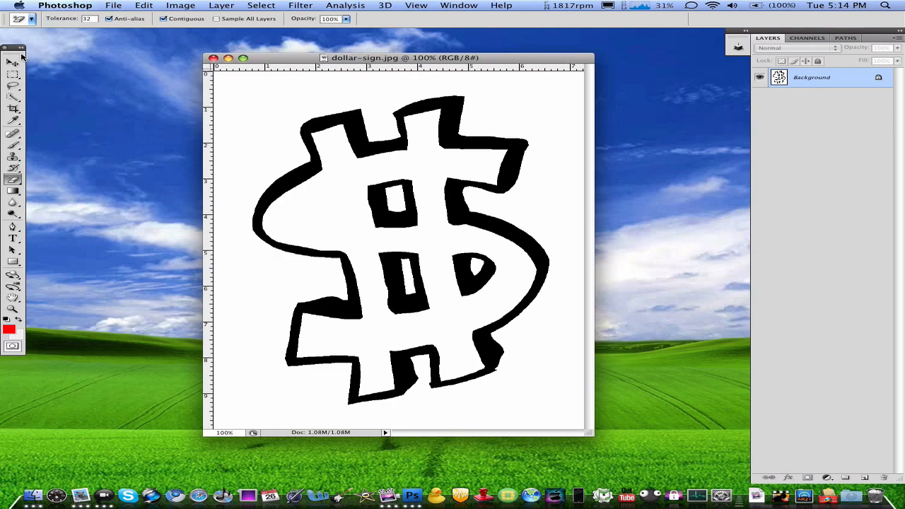
Choose the Magic Eraser Tool from the Eraser tool's flyout in the toolbox.
left_click(13, 63)
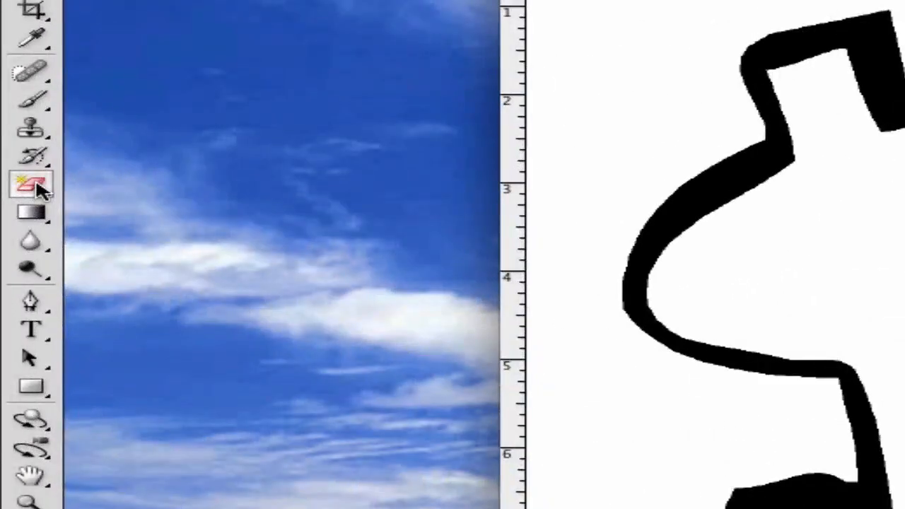
mouse_move(30, 185)
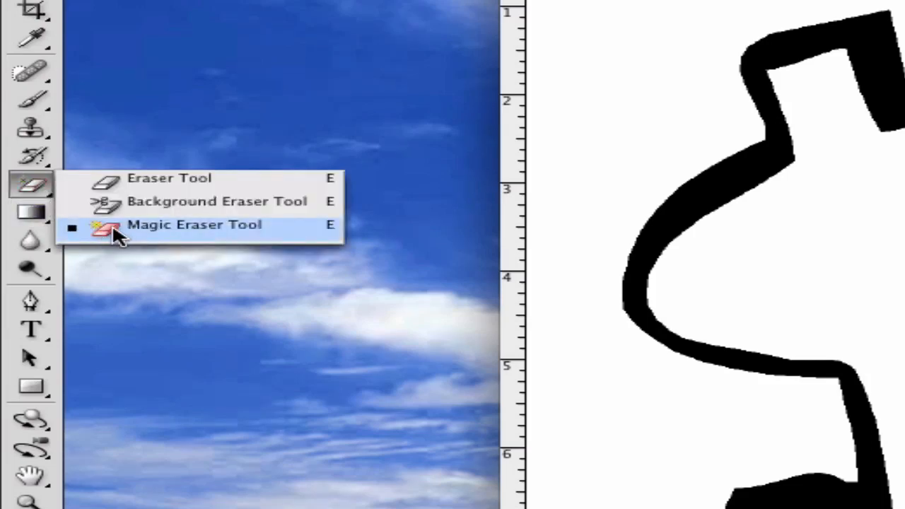
left_click(194, 224)
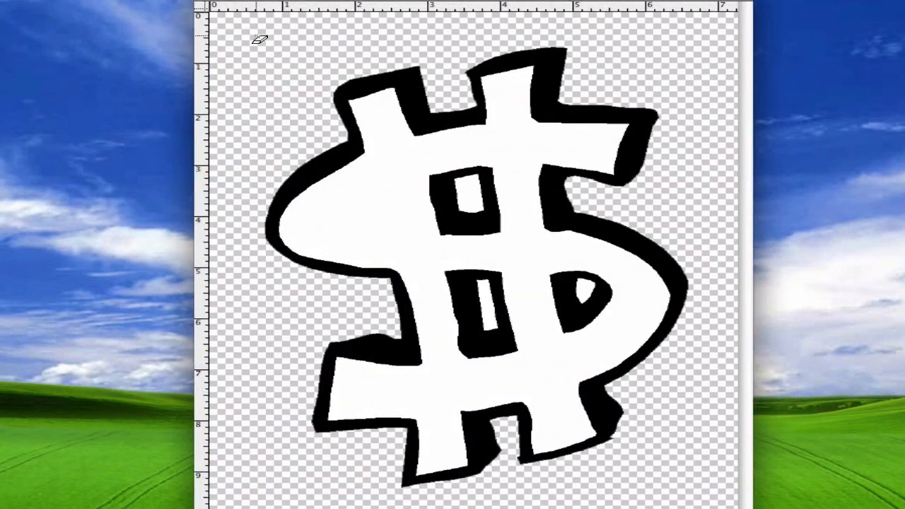
mouse_move(258, 384)
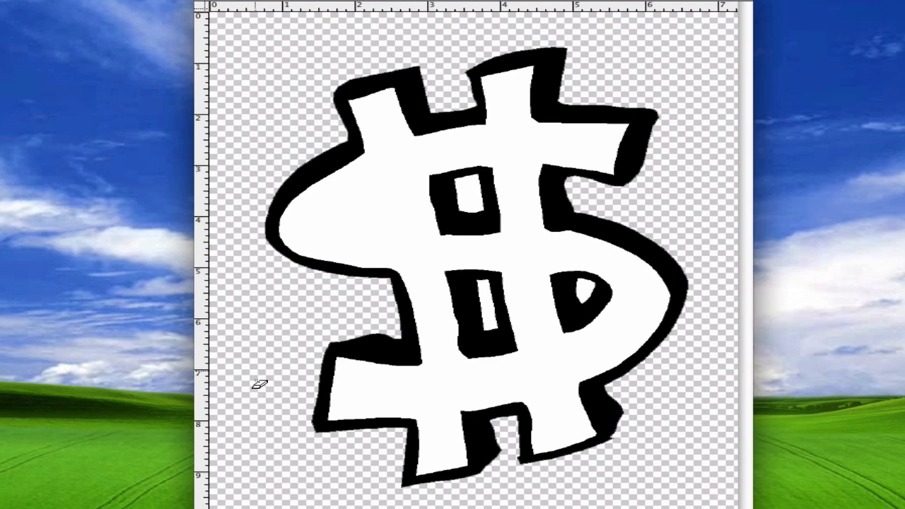
mouse_move(262, 162)
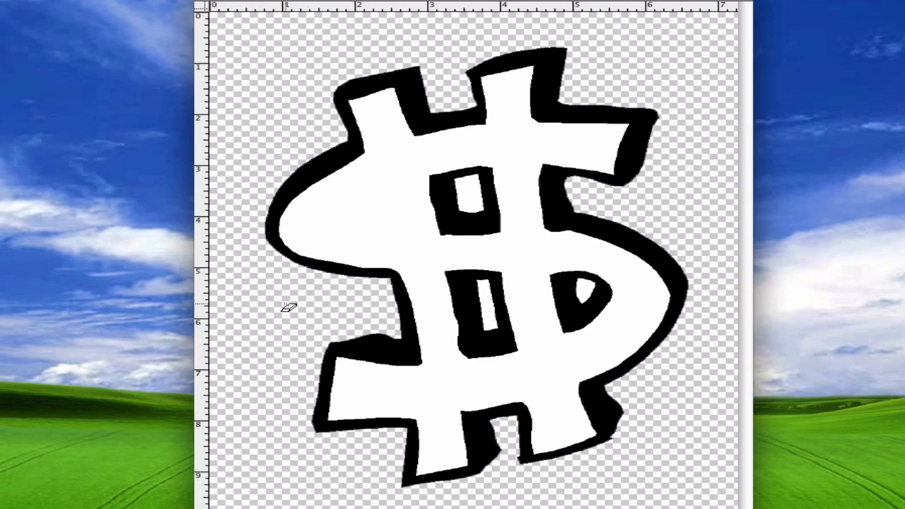
mouse_move(507, 403)
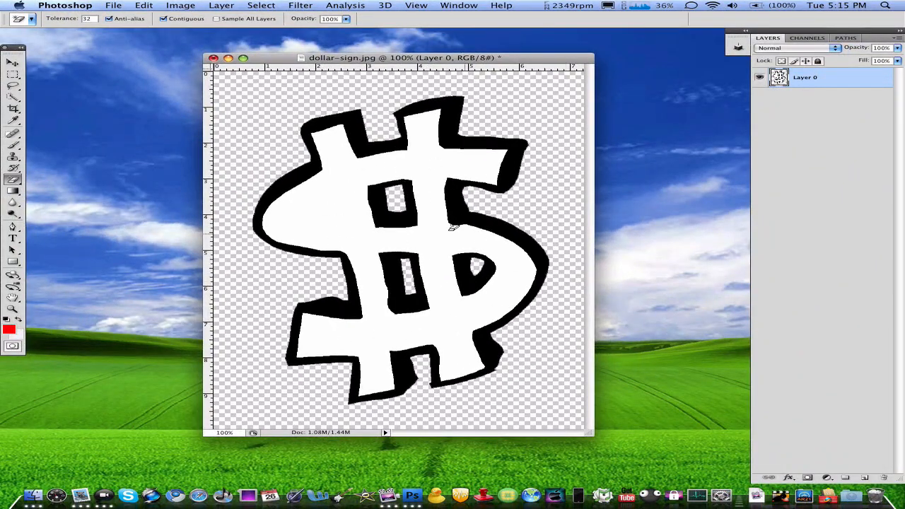
Save the image as dollar-sign copy.jpg in JPEG format at Quality 12 Maximum.
left_click(213, 57)
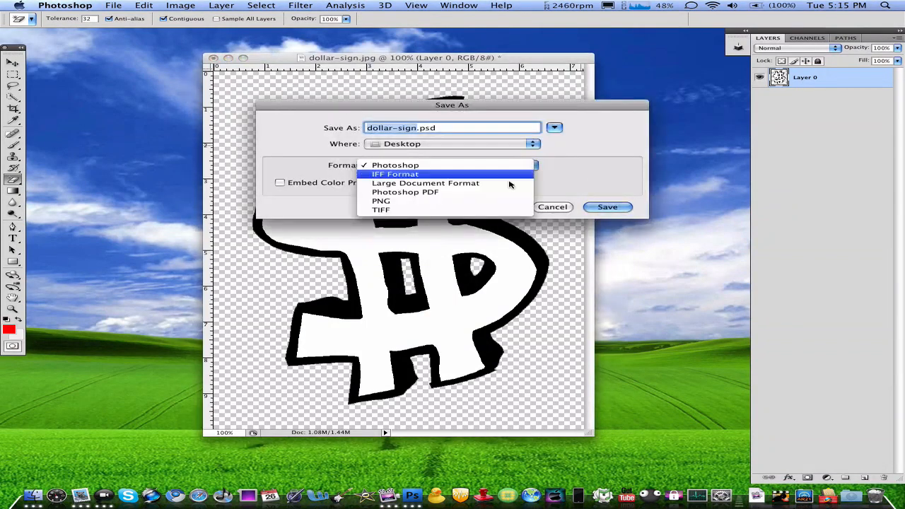
mouse_move(504, 203)
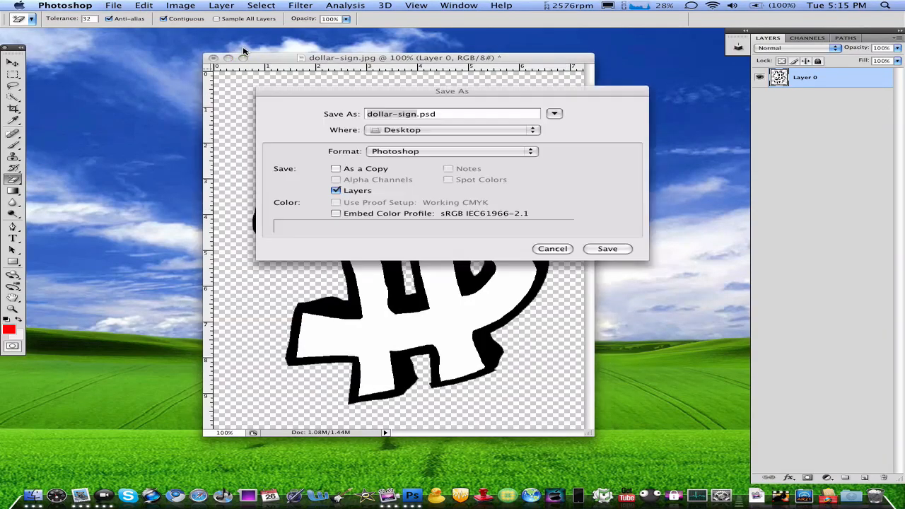
left_click(336, 169)
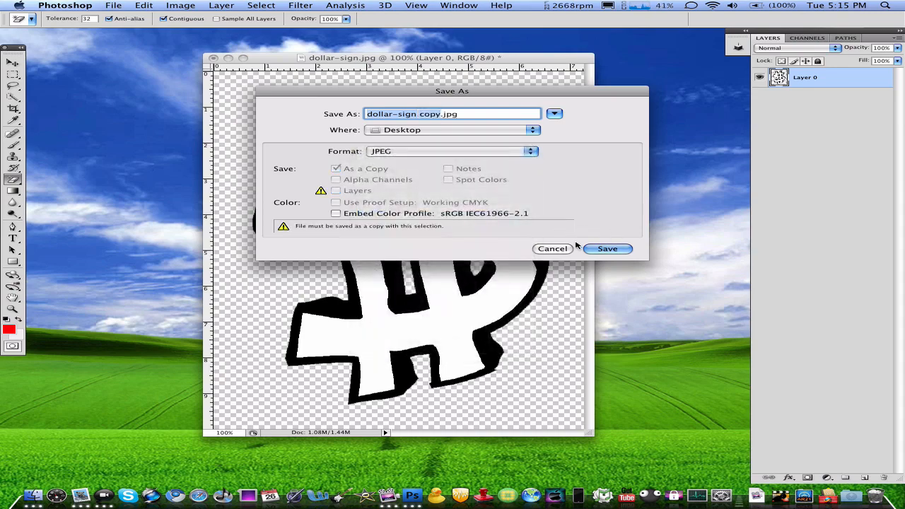
left_click(606, 248)
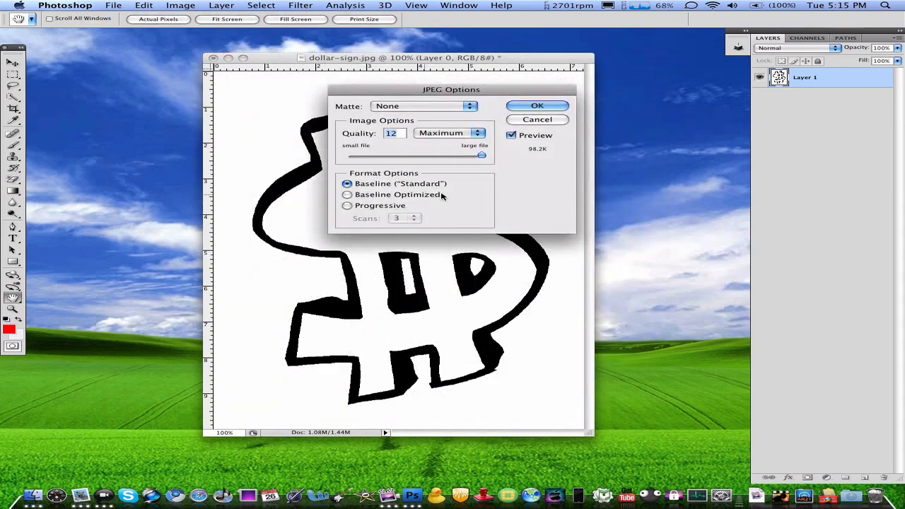
left_click(536, 118)
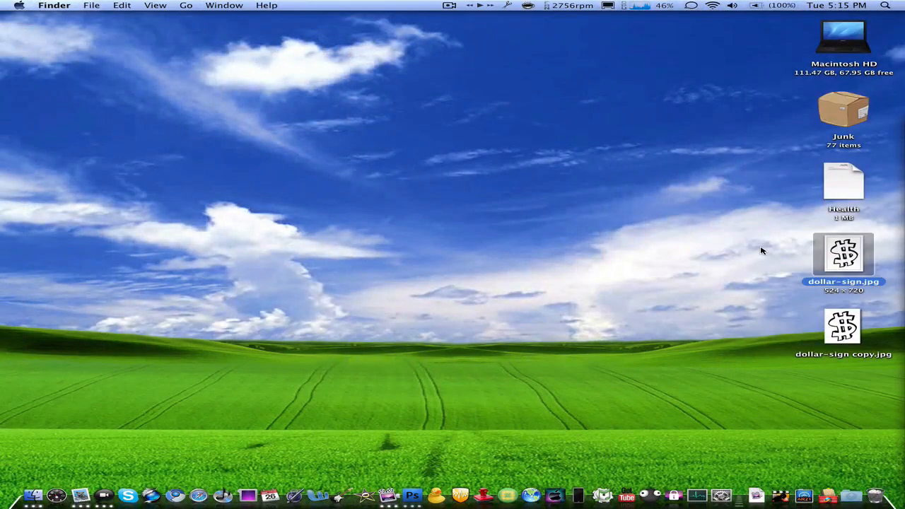
Preview dollar-sign copy.jpg from the desktop in Quick Look.
double_click(842, 254)
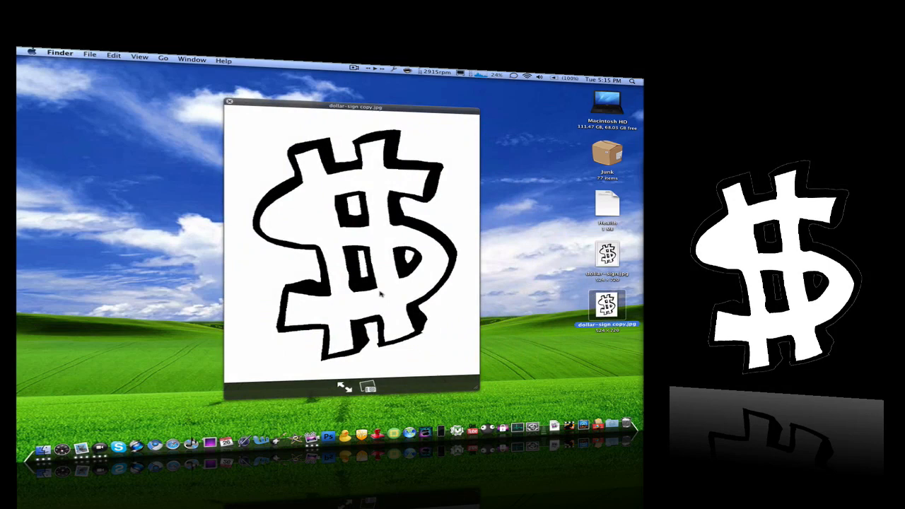
mouse_move(481, 197)
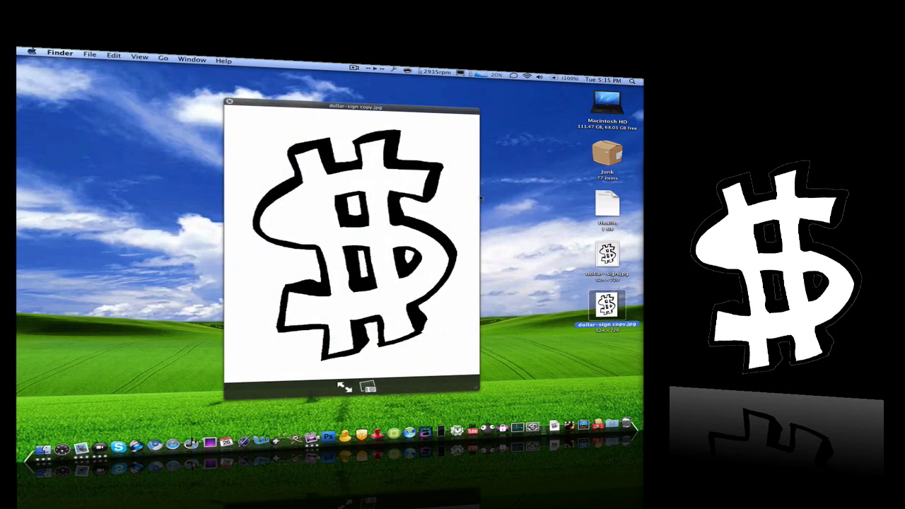
Close the Quick Look preview and move dollar-sign copy.jpg to the desktop centre.
left_click(229, 101)
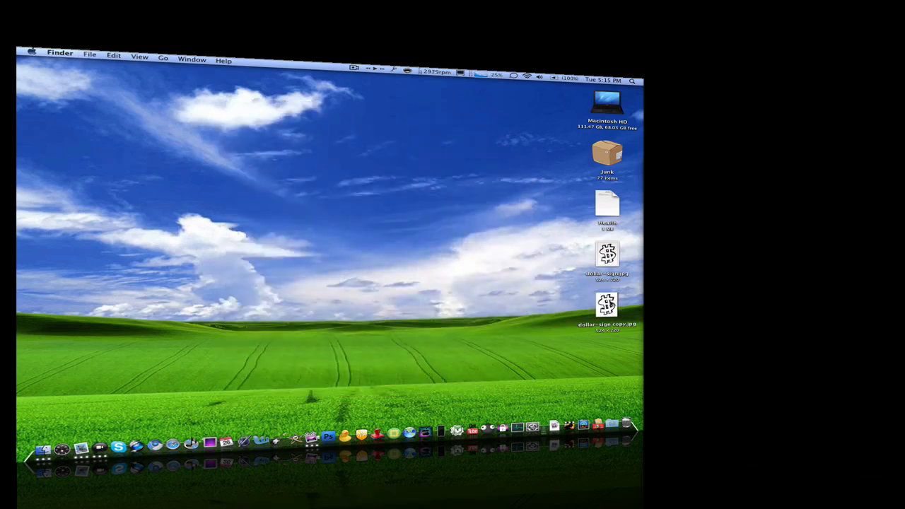
left_click_drag(606, 303, 374, 309)
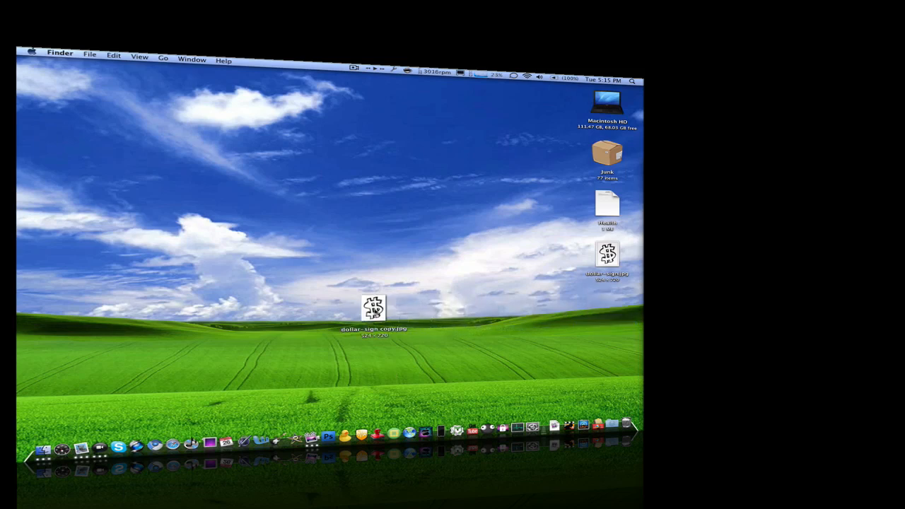
left_click(373, 308)
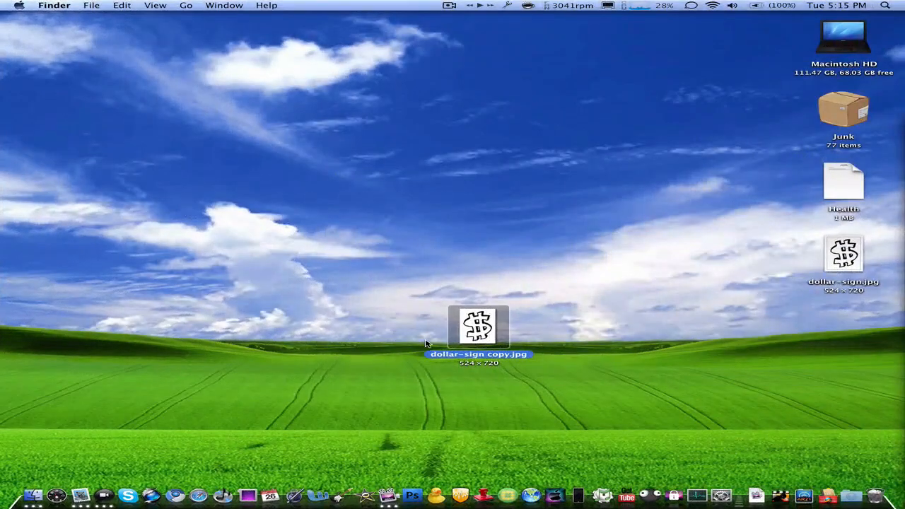
mouse_move(470, 310)
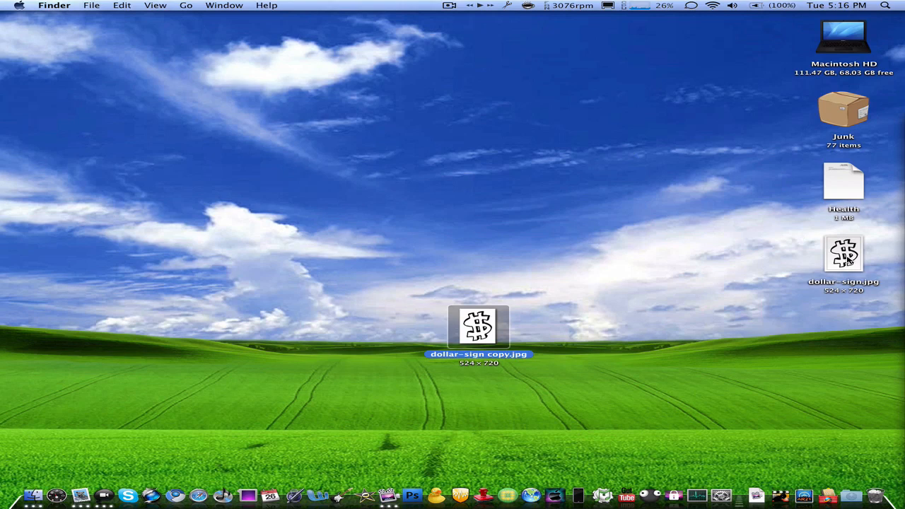
Drag dollar-sign.jpg next to dollar-sign copy.jpg and select each icon to compare them.
left_click_drag(843, 255, 601, 325)
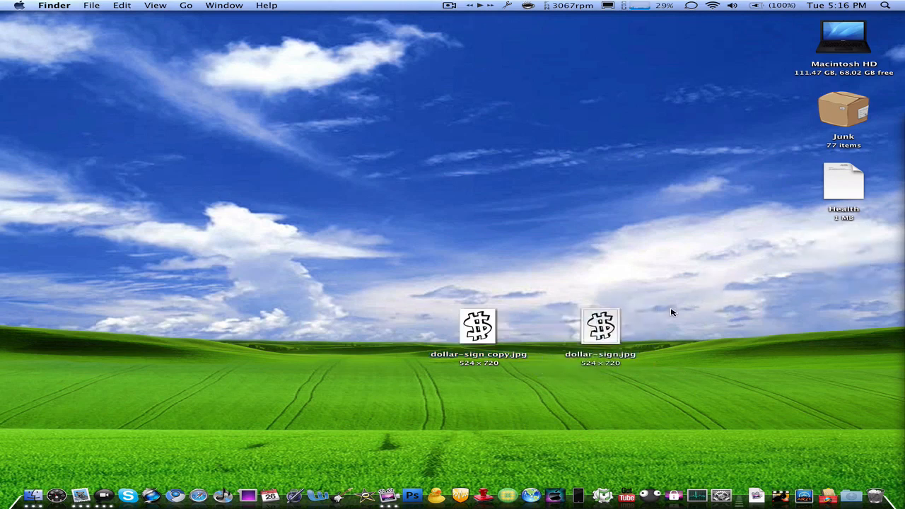
mouse_move(829, 319)
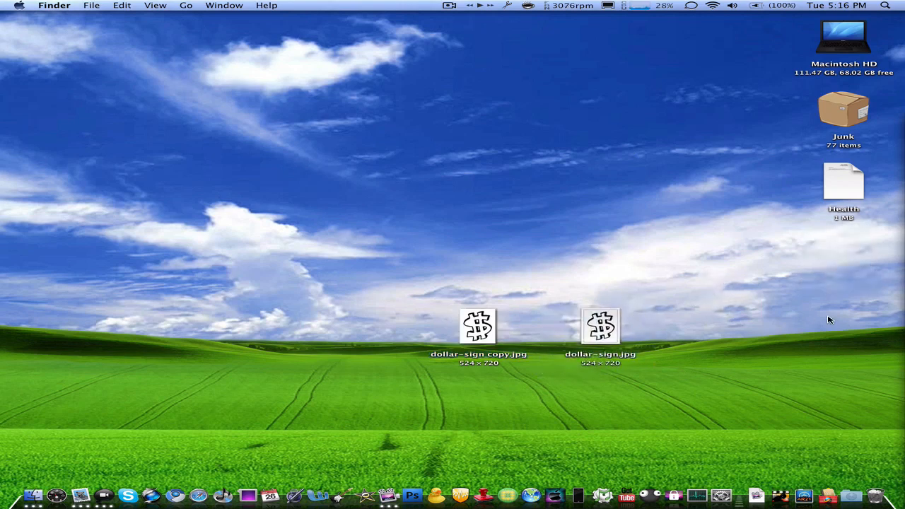
double_click(600, 326)
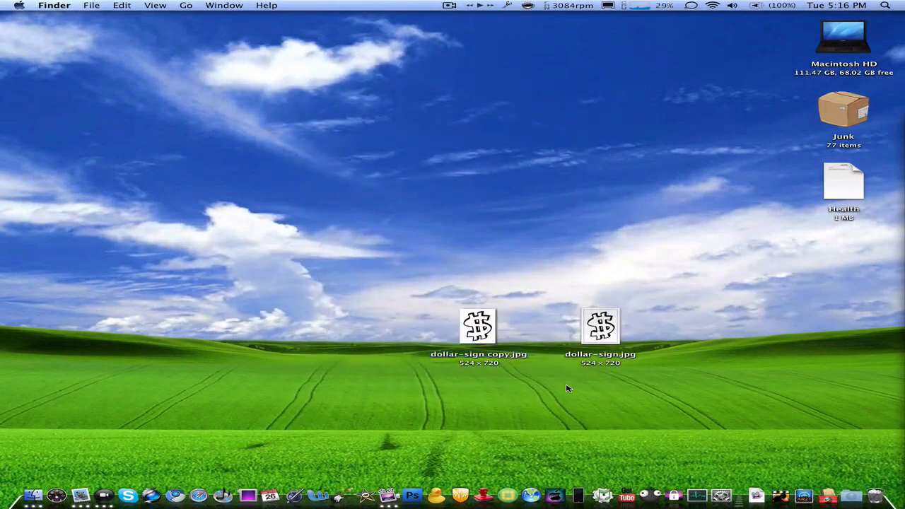
left_click(477, 326)
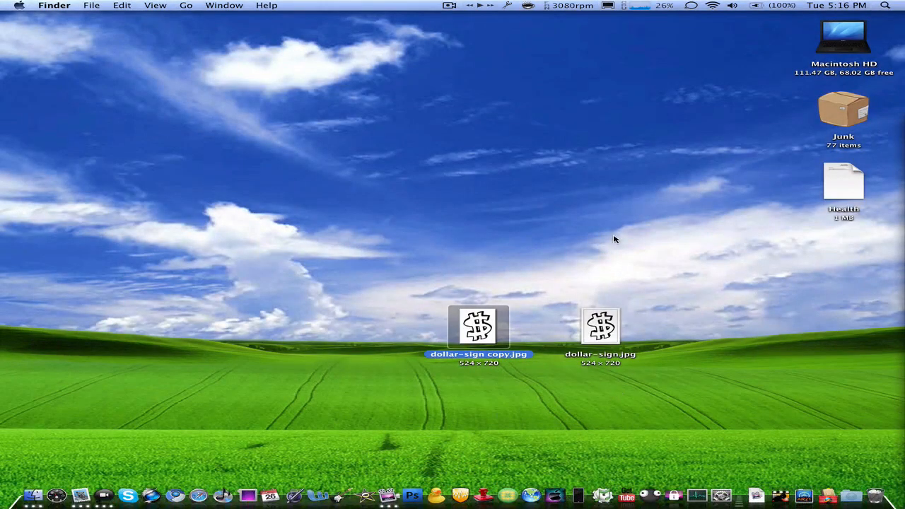
left_click(620, 295)
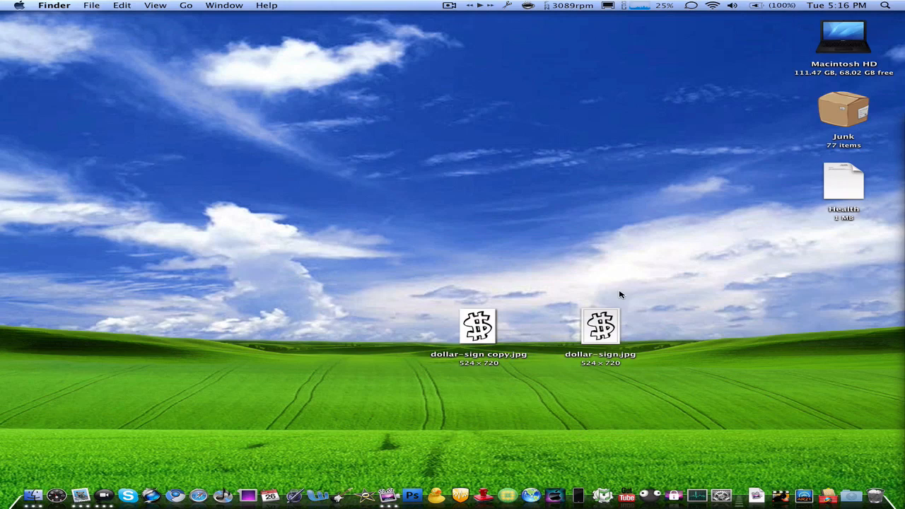
left_click(478, 326)
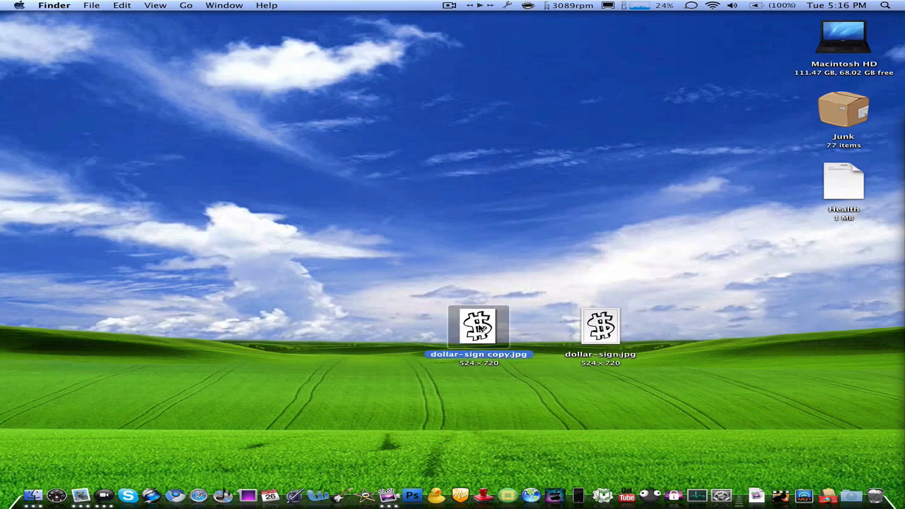
double_click(479, 326)
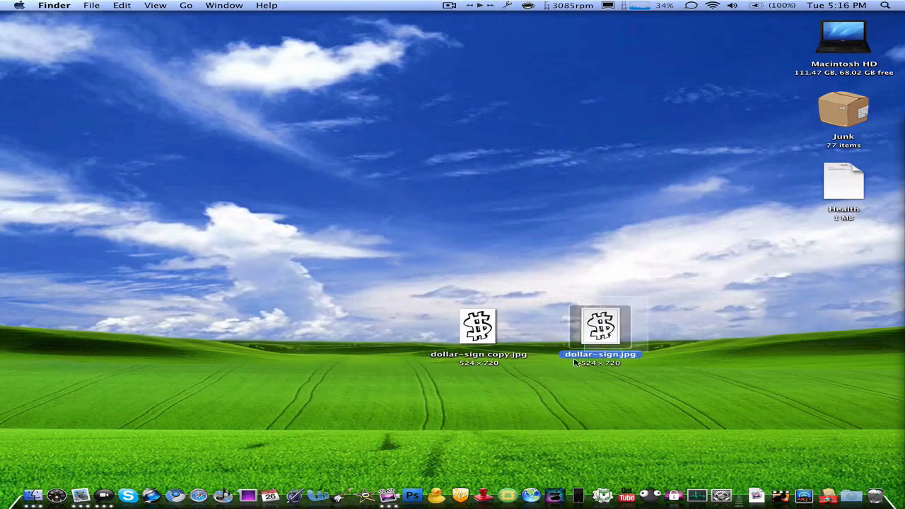
left_click(478, 327)
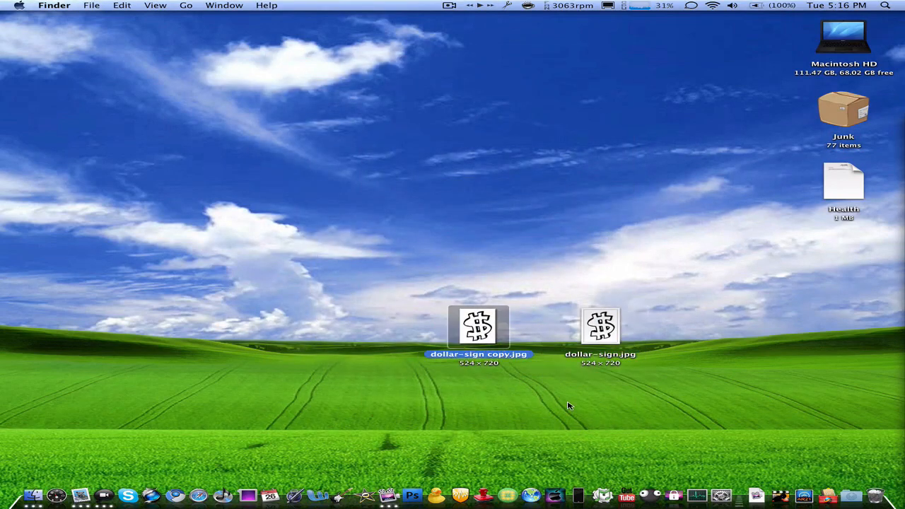
left_click(653, 403)
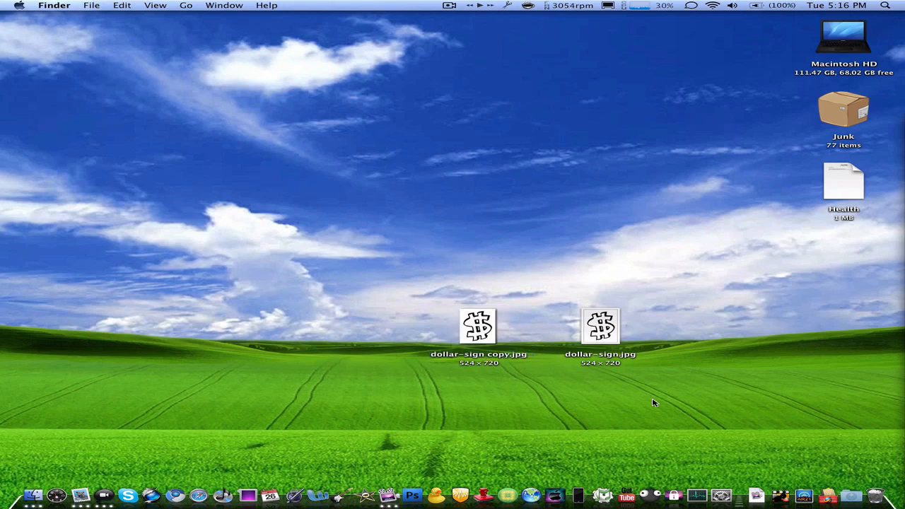